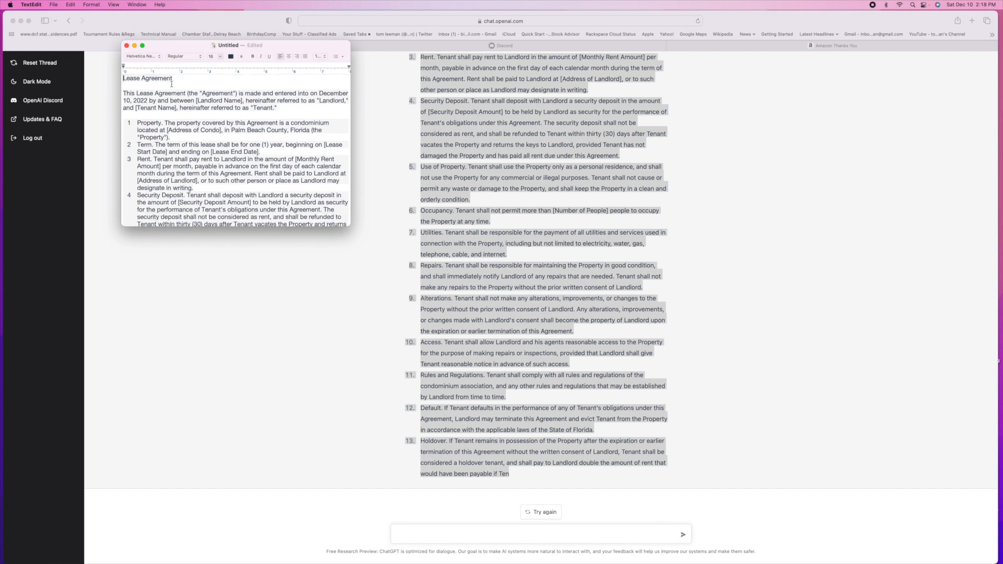
Close the untitled lease document and name it 'Lease Agreement' in the keep-document prompt
double_click(147, 78)
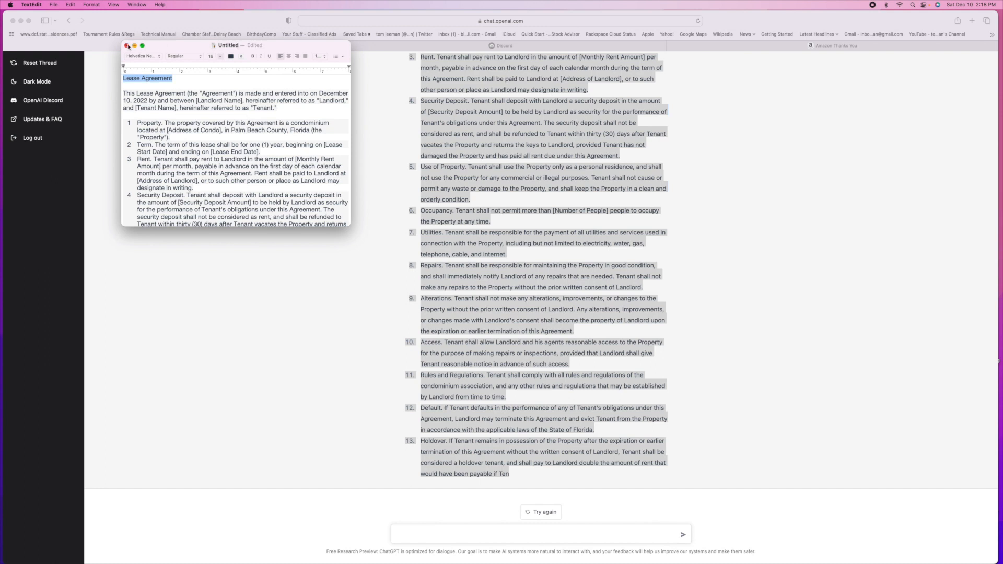
click(127, 45)
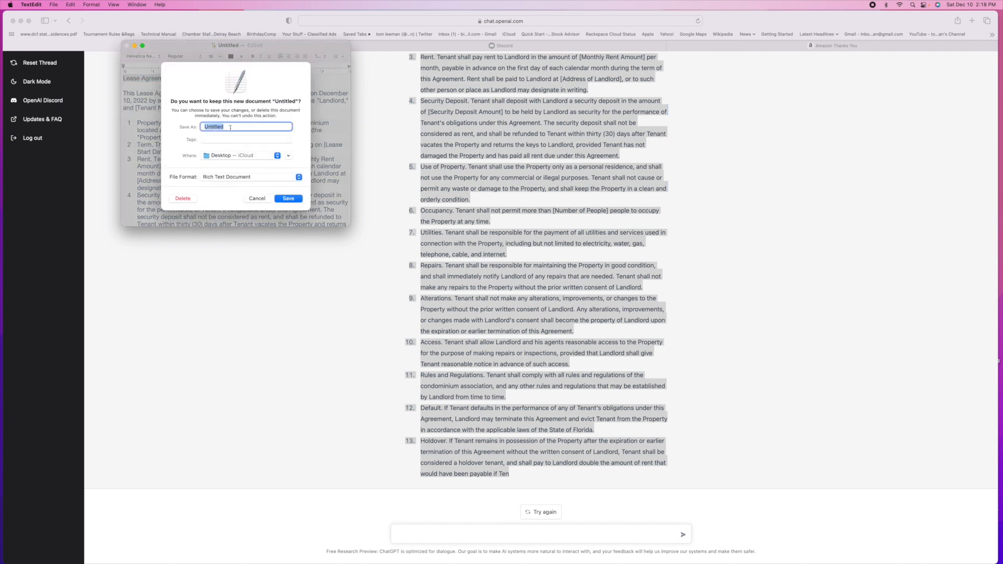
text(Lease Agreement)
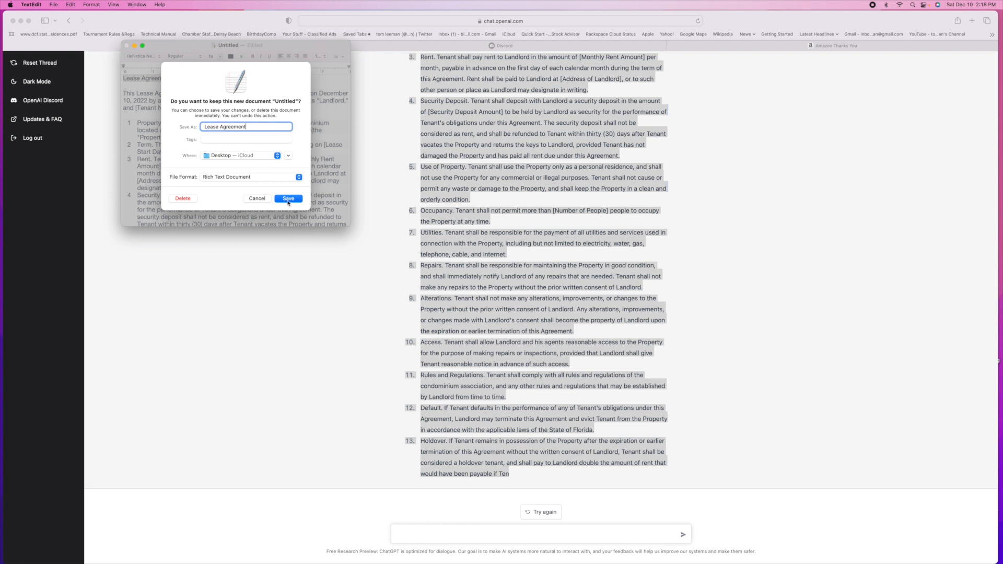